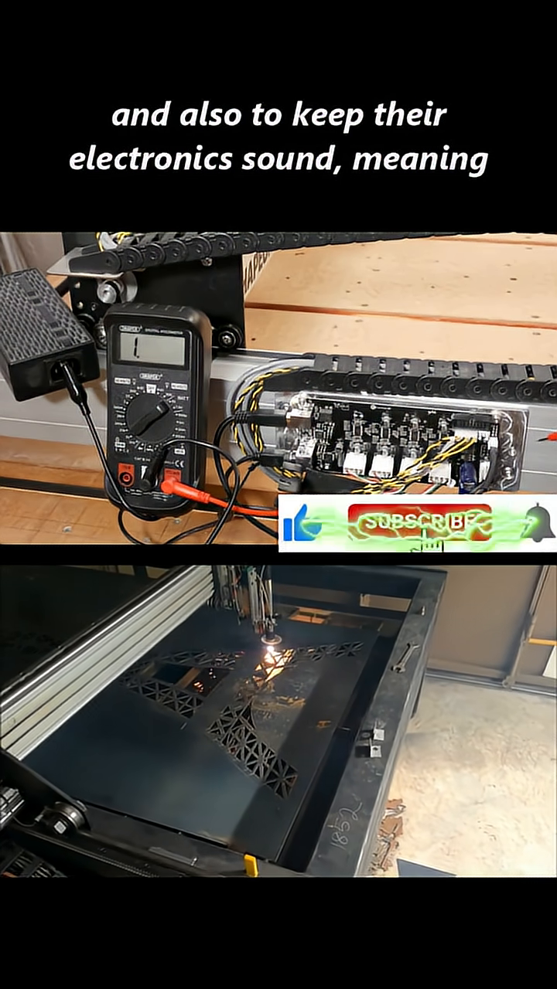
pyautogui.click(406, 541)
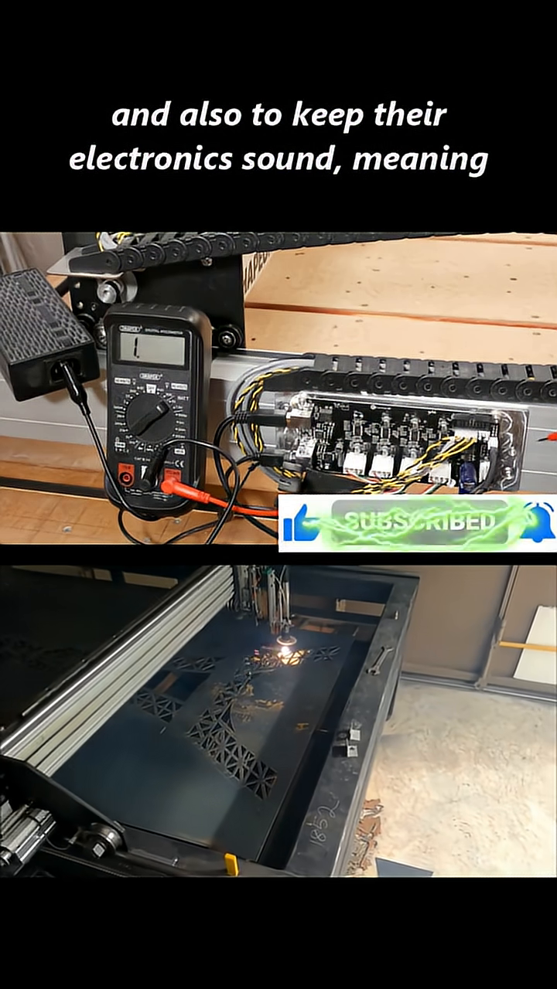